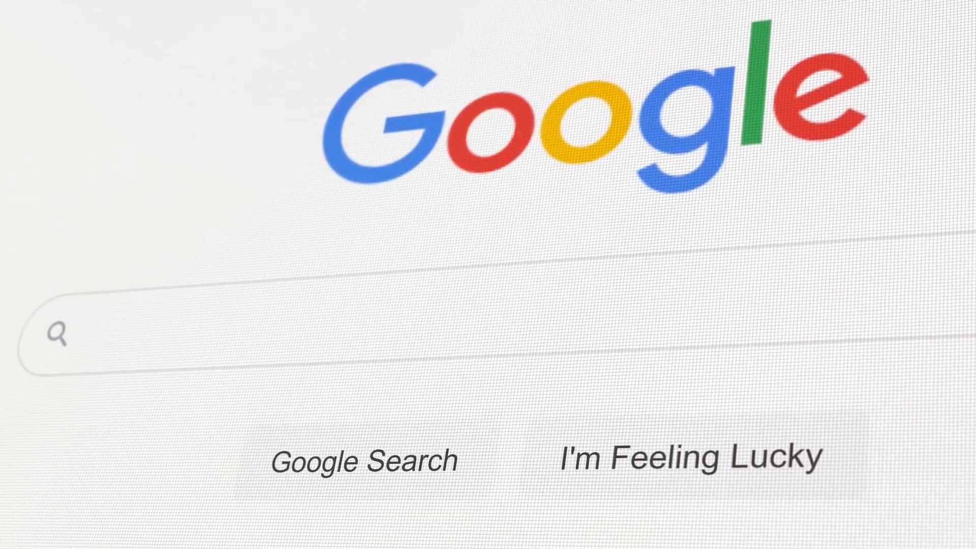
{"action": "type", "text": "Wh"}
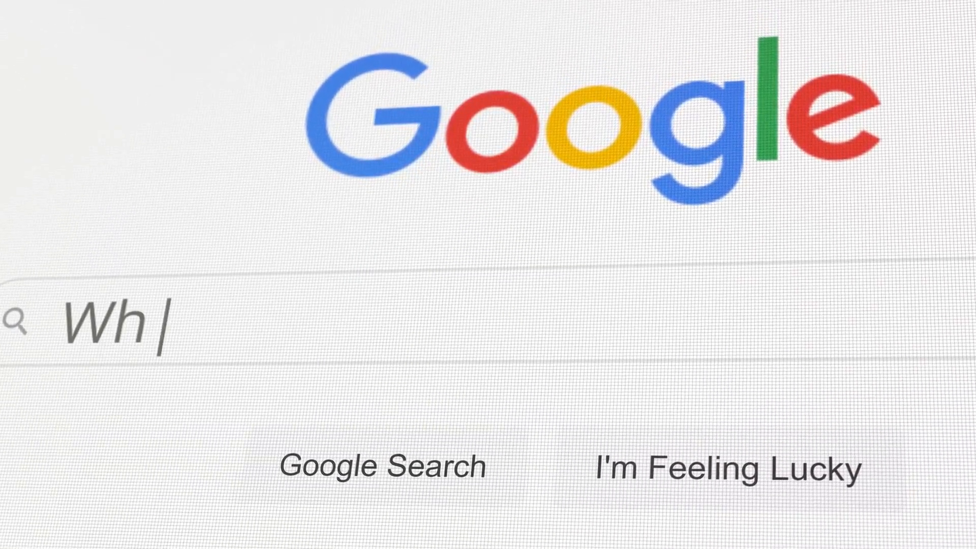
{"action": "type", "text": "at is"}
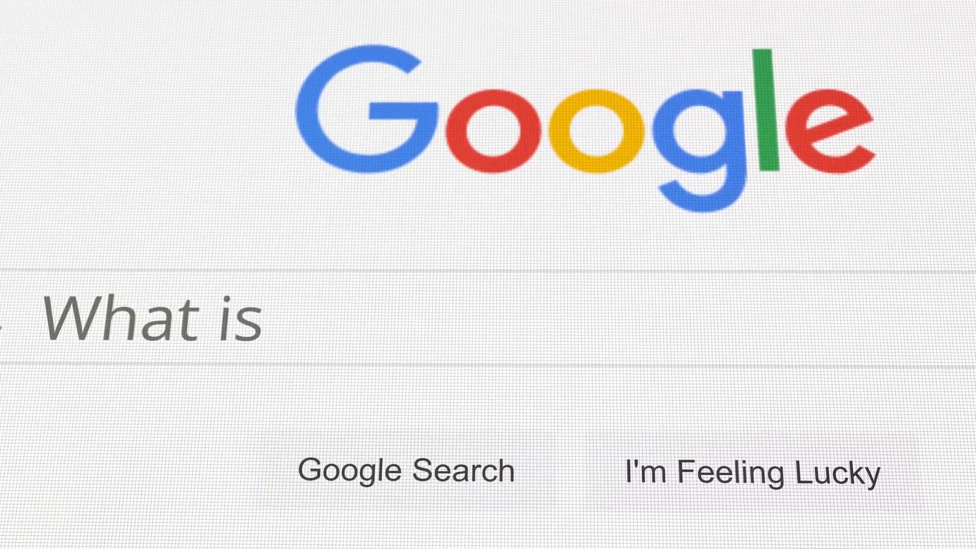
{"action": "type", "text": "the"}
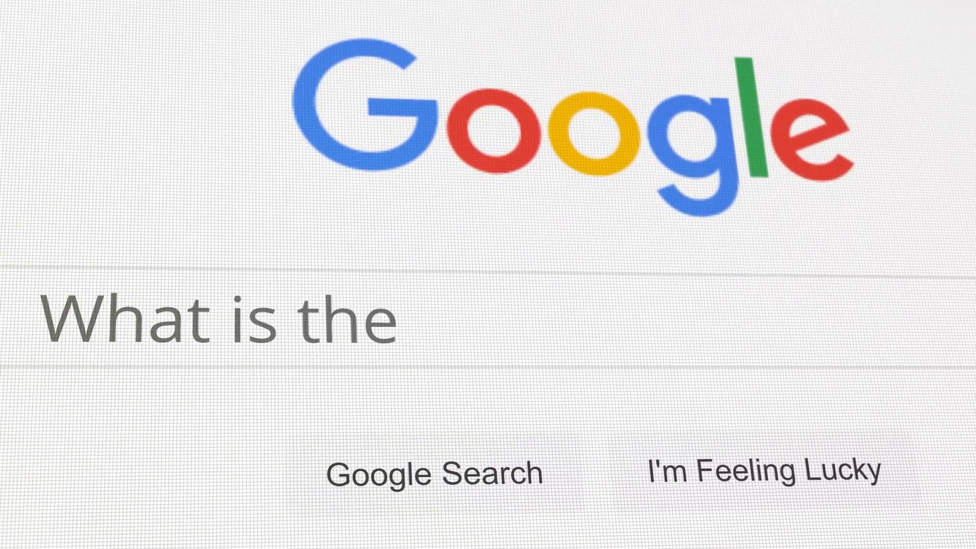
{"action": "type", "text": "capi"}
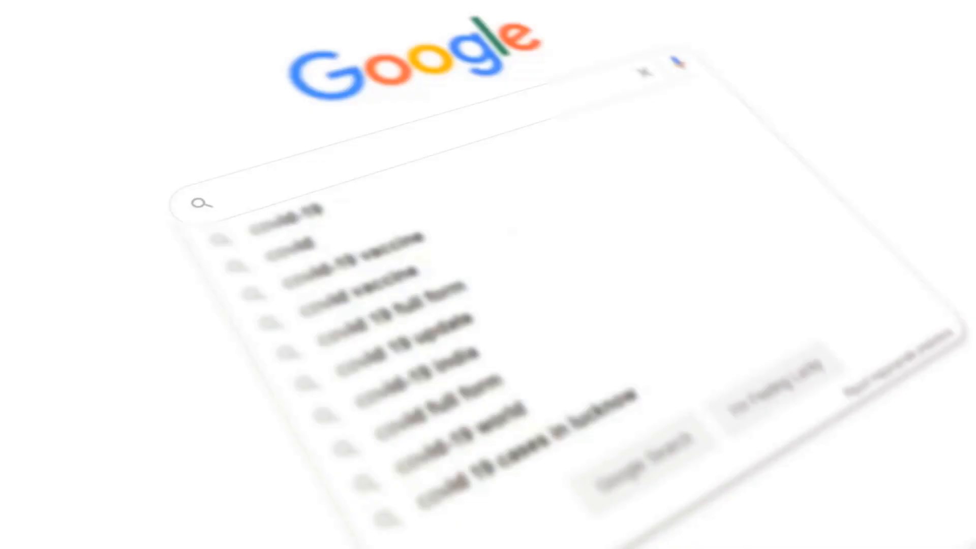
{"action": "type", "text": "Covi"}
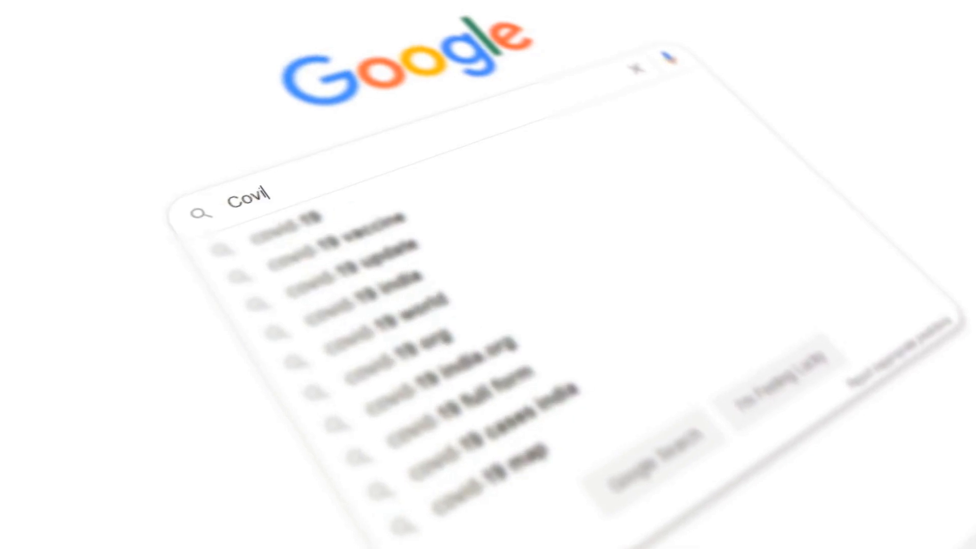
{"action": "type", "text": "d-1"}
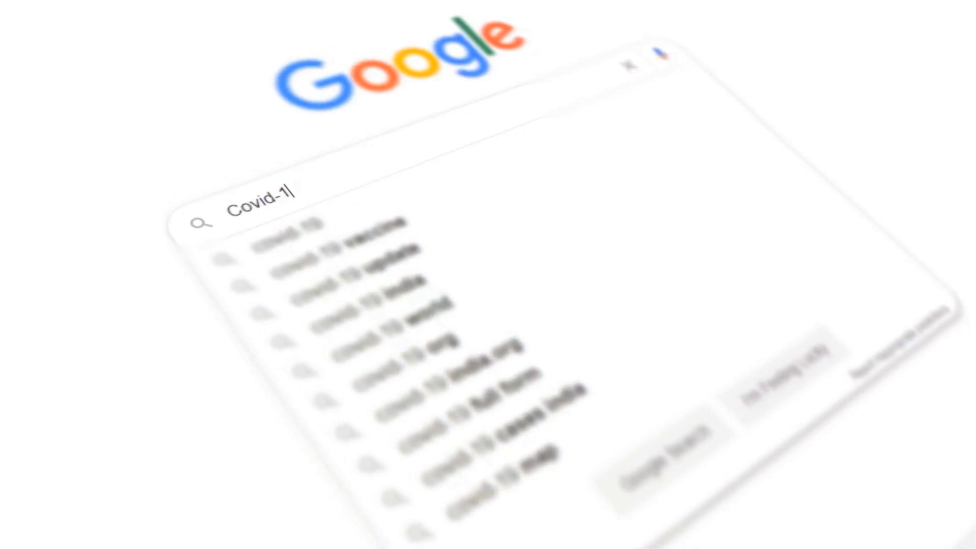
{"action": "type", "text": "9"}
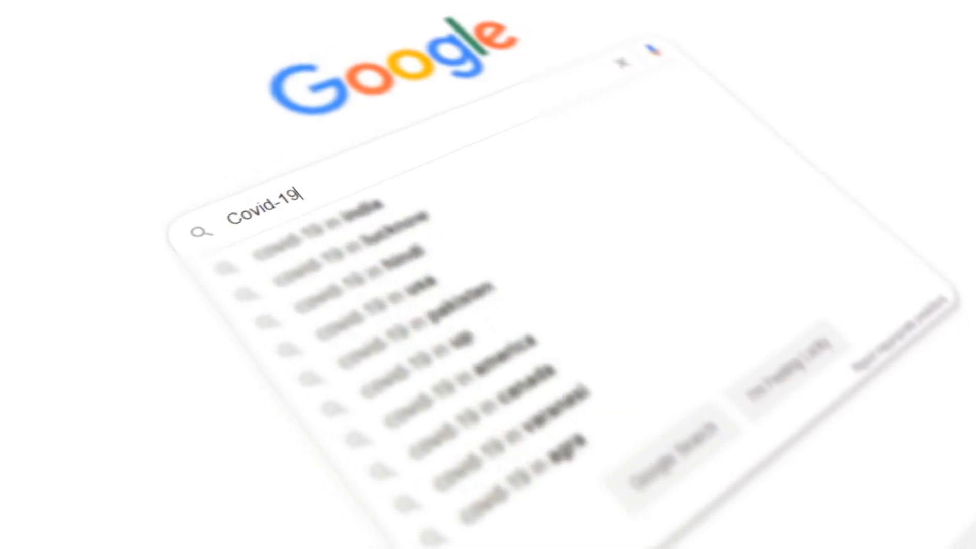
{"action": "type", "text": "in"}
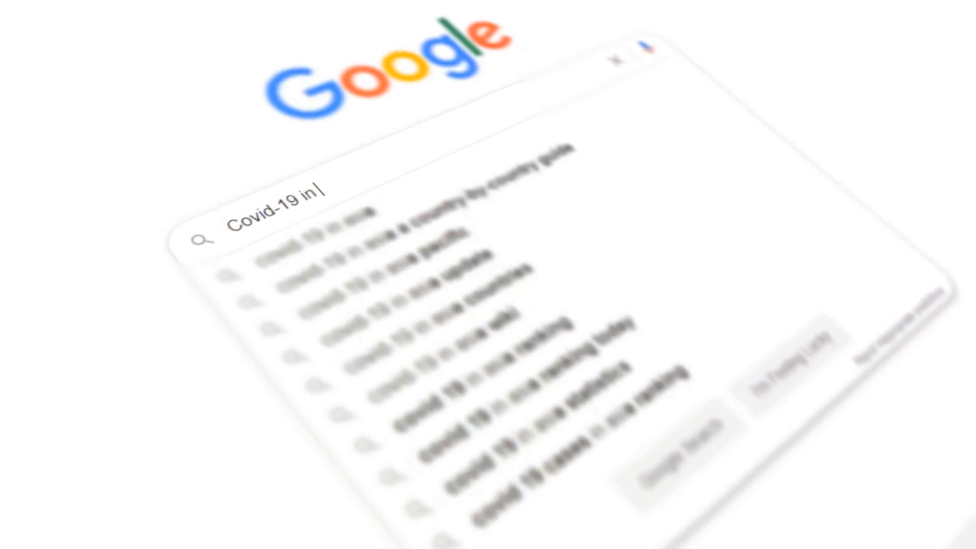